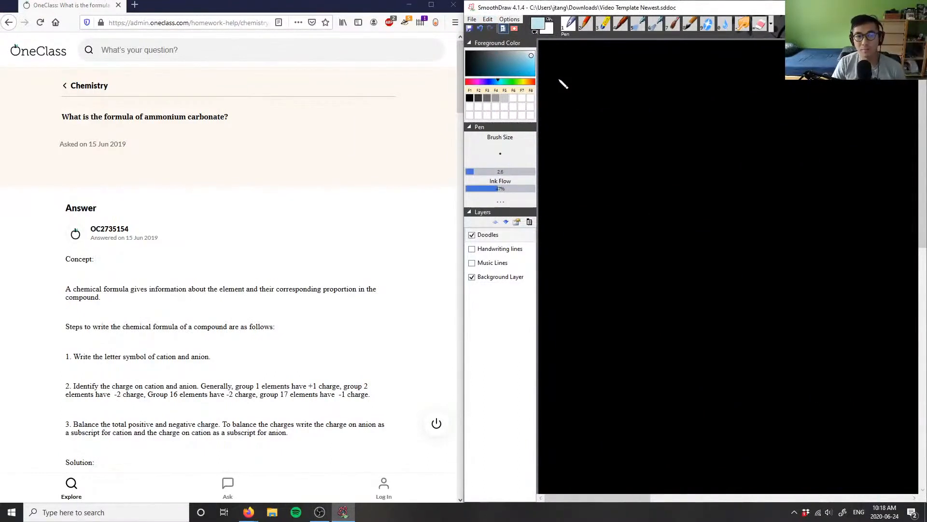
Step: Handwrite the heading '4. Ammonium Carbonate' at the top of the black canvas
{"action": "left_click_drag", "start_coordinate": [556, 79], "coordinate": [583, 98]}
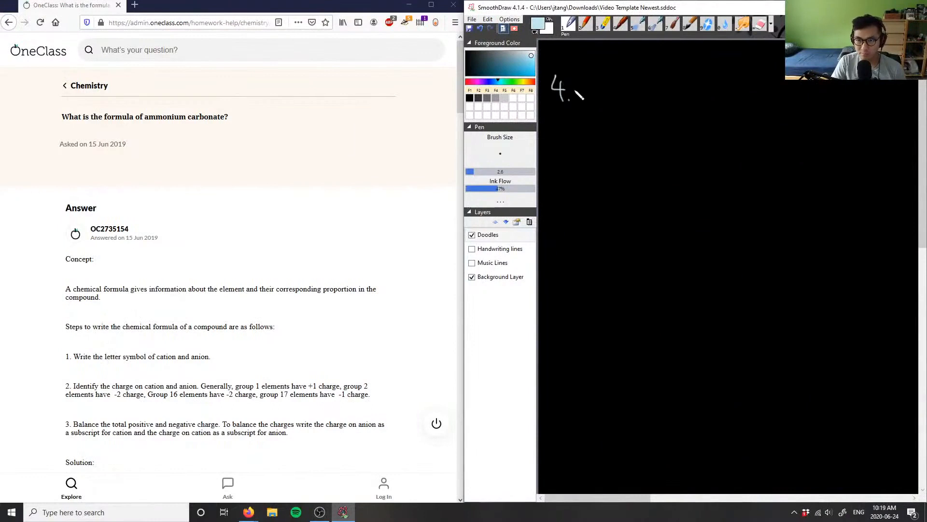
{"action": "left_click_drag", "start_coordinate": [574, 94], "coordinate": [624, 97]}
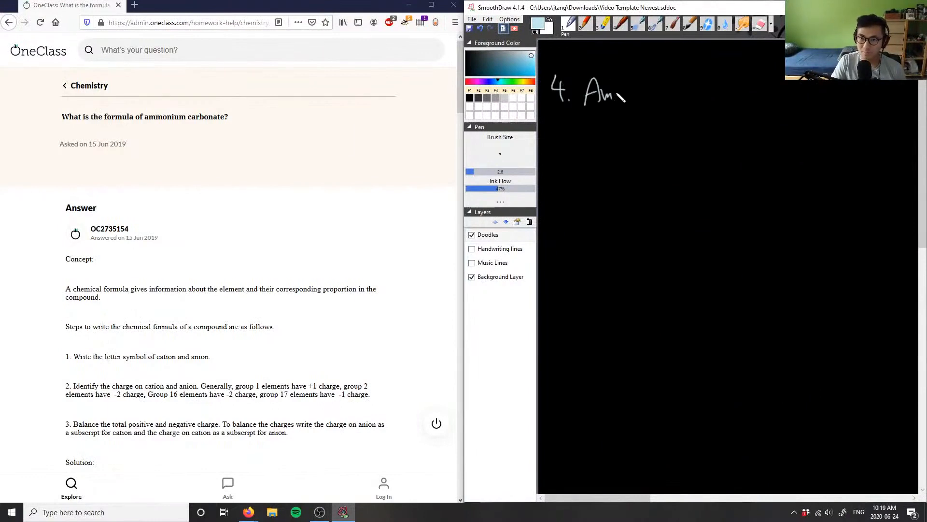
{"action": "left_click_drag", "start_coordinate": [621, 95], "coordinate": [677, 106]}
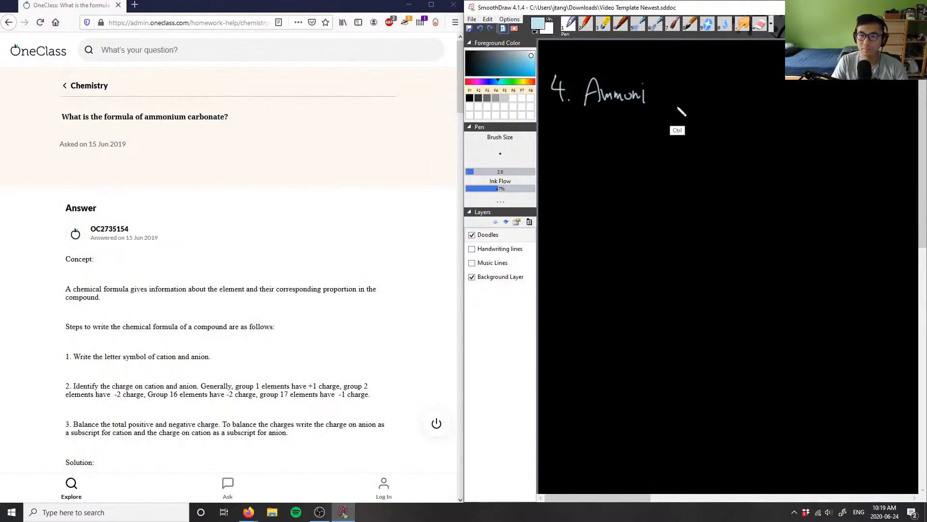
{"action": "left_click_drag", "start_coordinate": [647, 97], "coordinate": [666, 103]}
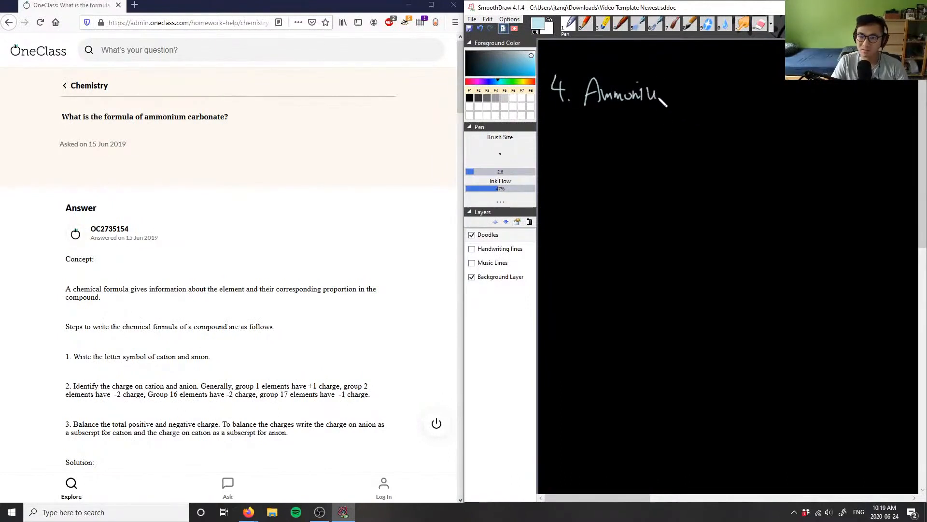
{"action": "left_click_drag", "start_coordinate": [662, 97], "coordinate": [733, 98]}
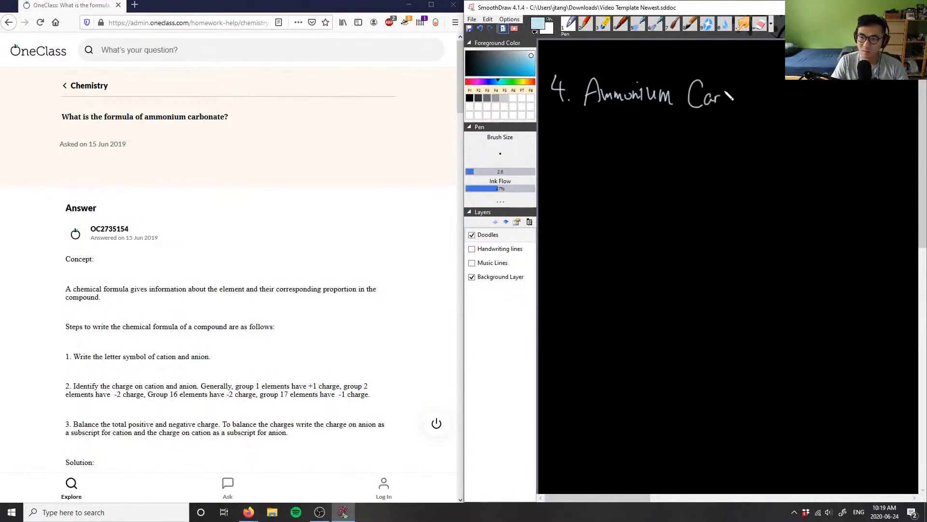
{"action": "left_click_drag", "start_coordinate": [733, 98], "coordinate": [780, 101]}
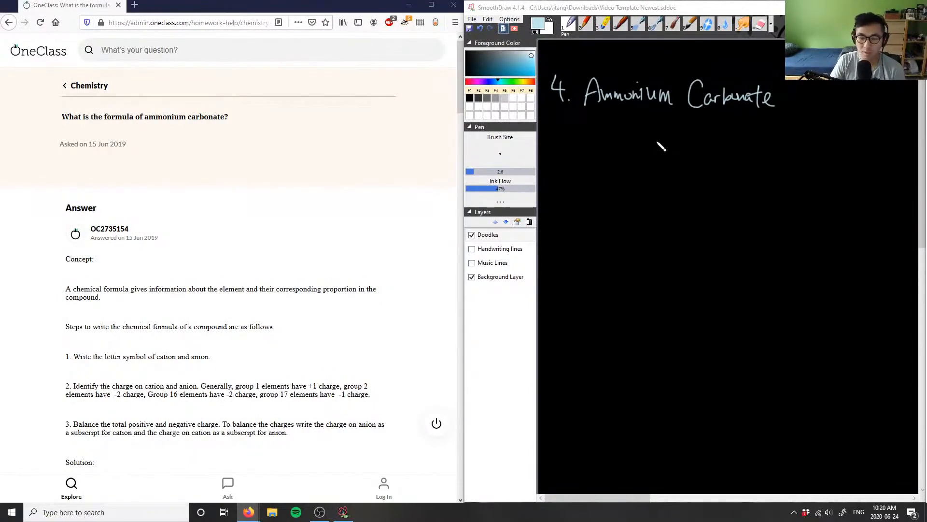
{"action": "mouse_move", "coordinate": [609, 148]}
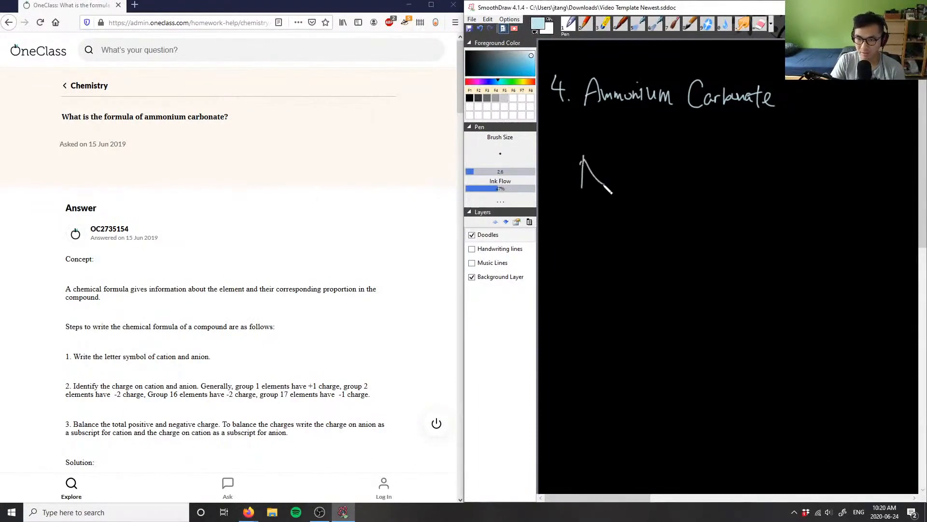
Step: Write the NH4 symbol below the heading and start the carbonate ion beside it
{"action": "left_click_drag", "start_coordinate": [582, 160], "coordinate": [642, 189]}
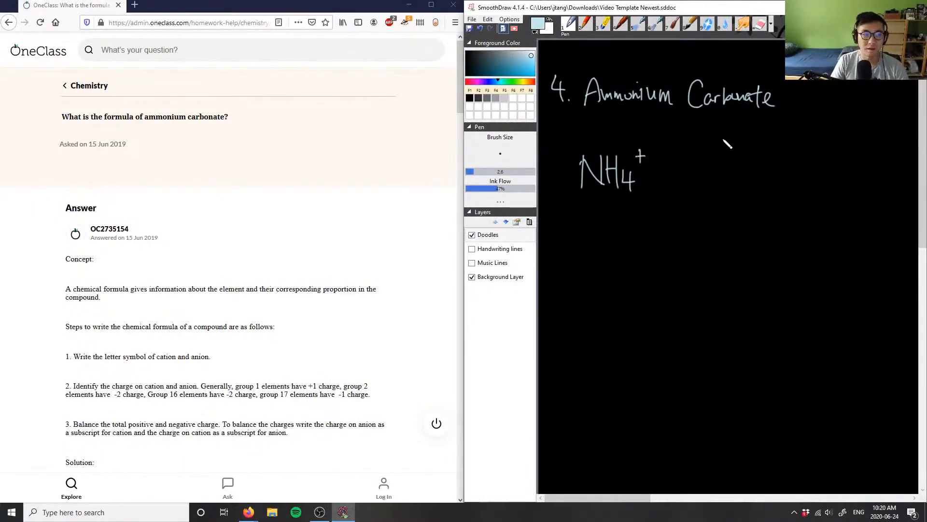
{"action": "left_click_drag", "start_coordinate": [680, 177], "coordinate": [722, 171]}
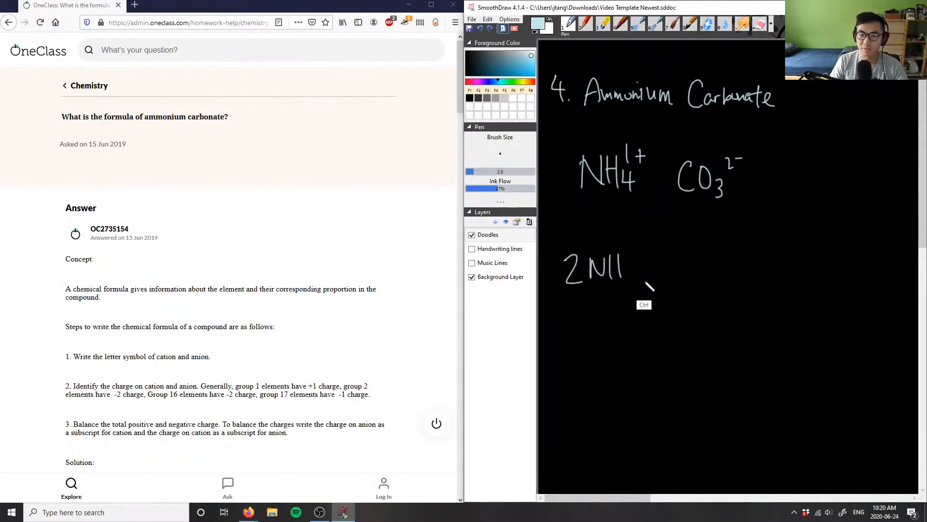
Step: Undo the trial formula strokes and begin writing (NH4)2 below the ions
{"action": "key", "text": "ctrl+z"}
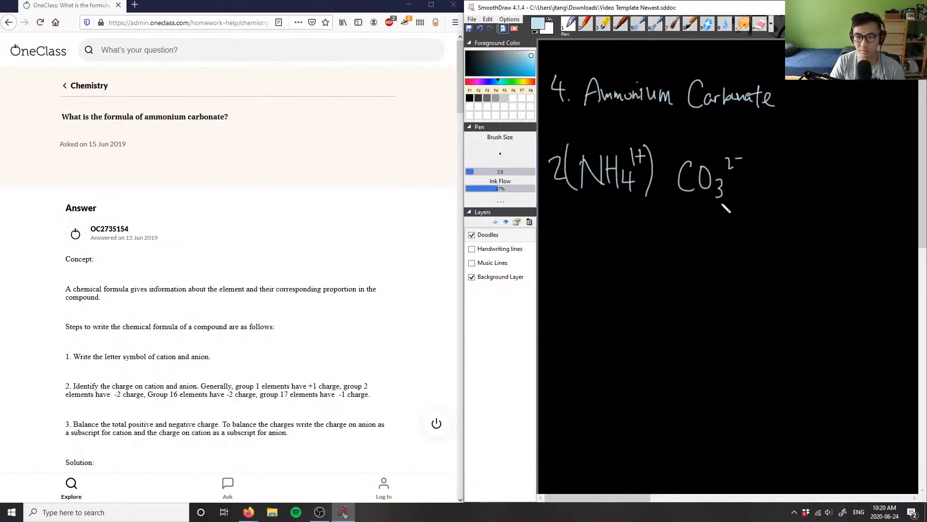
{"action": "mouse_move", "coordinate": [637, 313]}
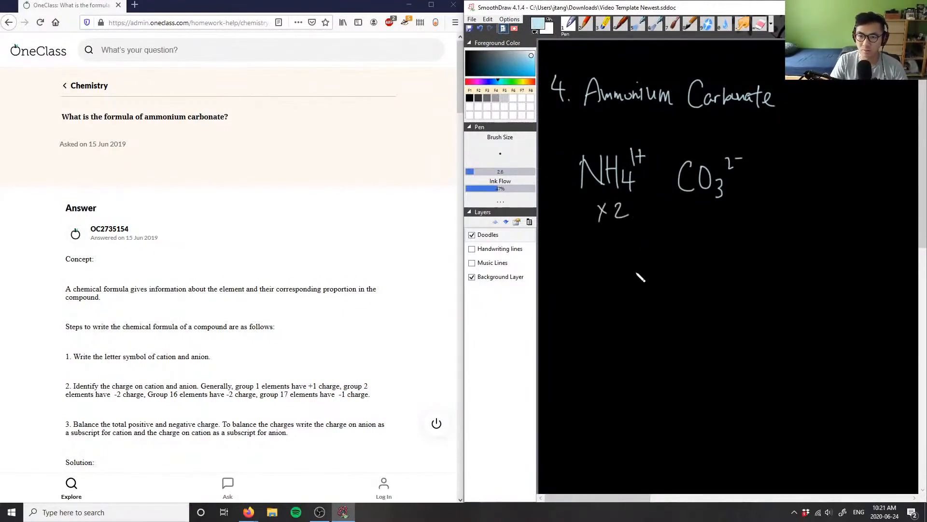
{"action": "left_click_drag", "start_coordinate": [591, 290], "coordinate": [654, 296]}
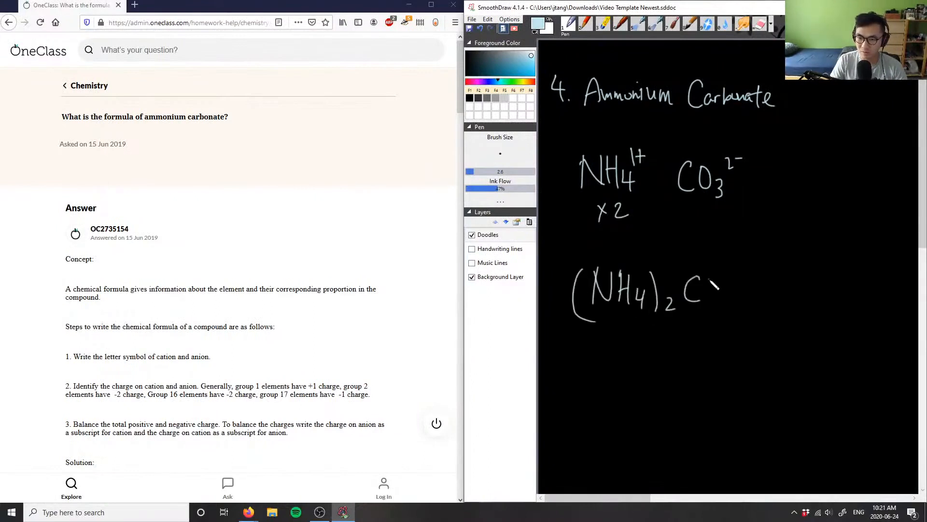
Step: Write CO3 after (NH4)2 to complete the formula
{"action": "left_click_drag", "start_coordinate": [716, 290], "coordinate": [737, 313]}
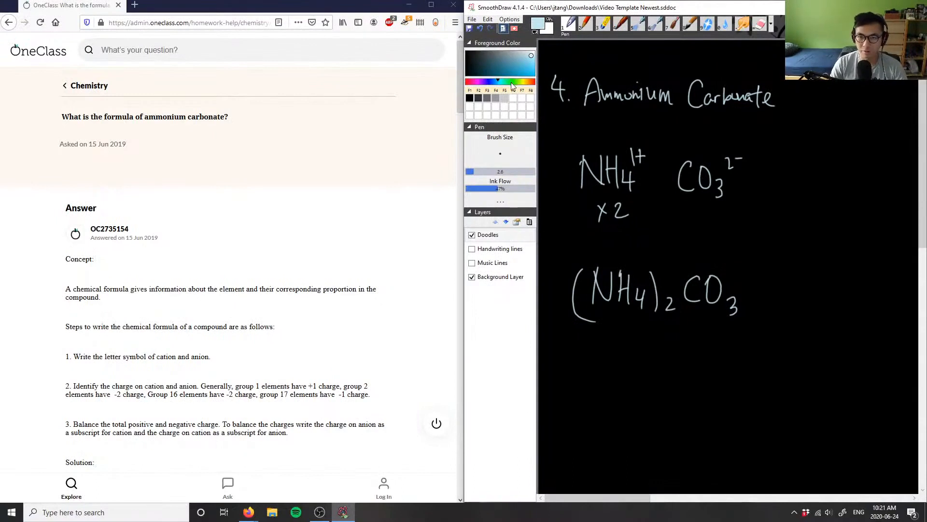
Step: Select a green ink colour for the charge annotations
{"action": "left_click", "coordinate": [648, 145]}
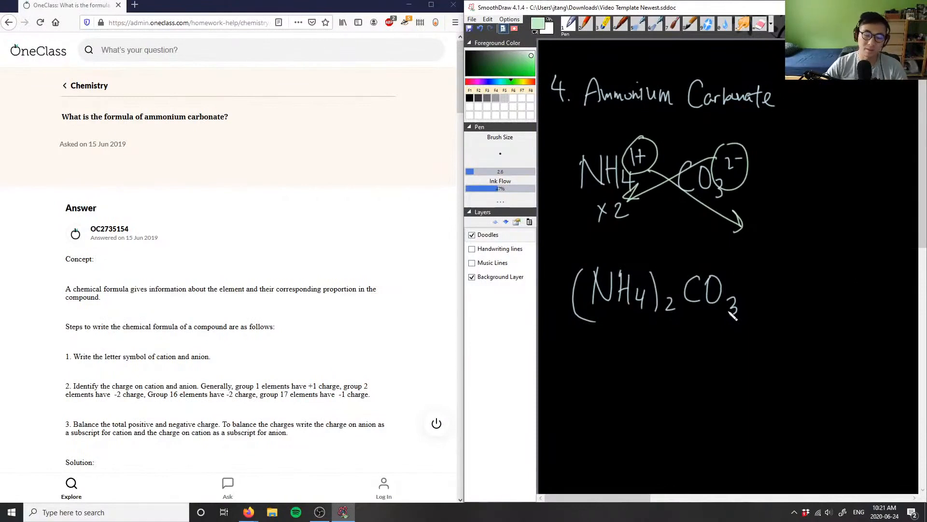
{"action": "mouse_move", "coordinate": [716, 248]}
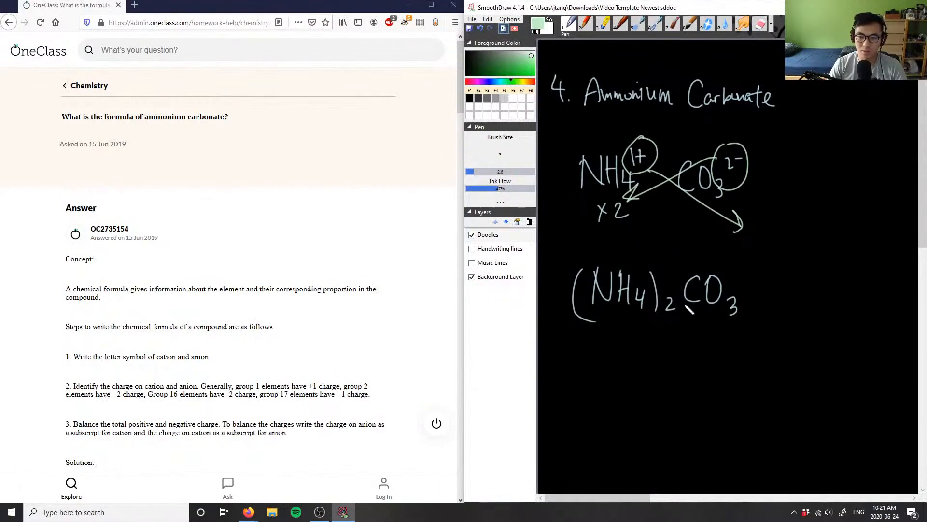
Step: Scroll down the OneClass answer page to the Verify solution comment box
{"action": "scroll", "scroll_direction": "down", "scroll_amount": 3}
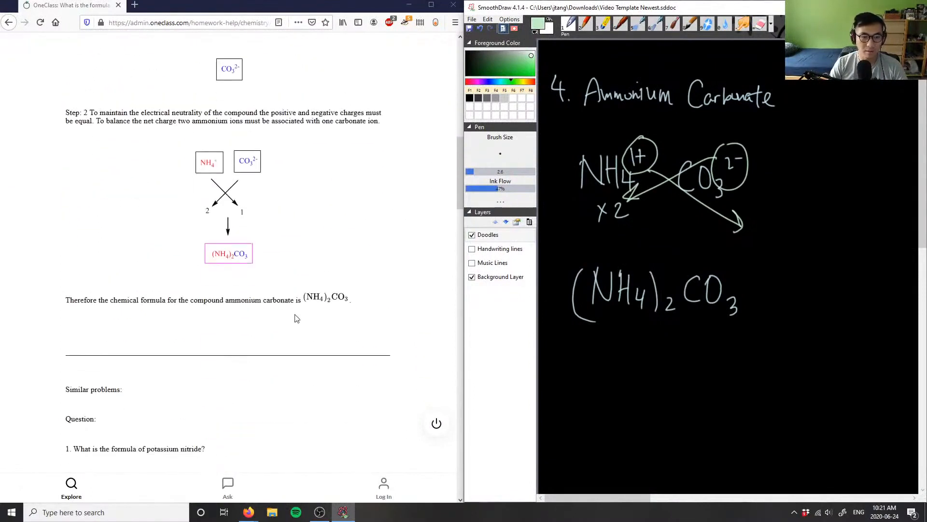
{"action": "scroll", "scroll_direction": "down", "scroll_amount": 3}
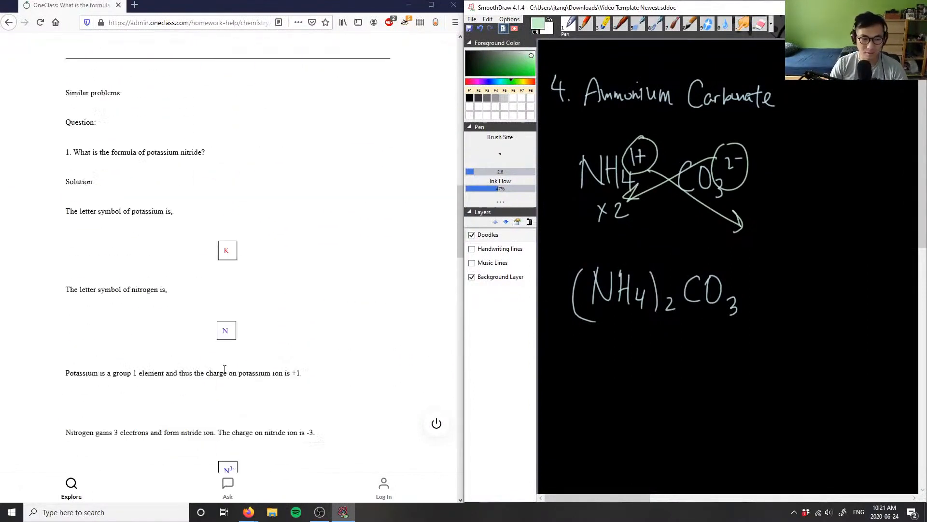
{"action": "scroll", "scroll_direction": "down", "scroll_amount": 3}
{"action": "type", "text": "Solution is correct, good analysis"}
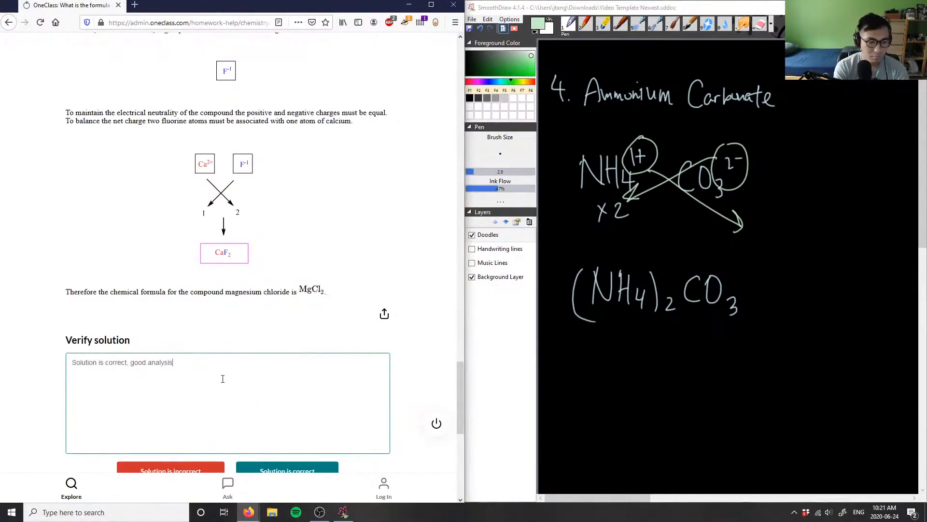
{"action": "scroll", "scroll_direction": "down", "scroll_amount": 3}
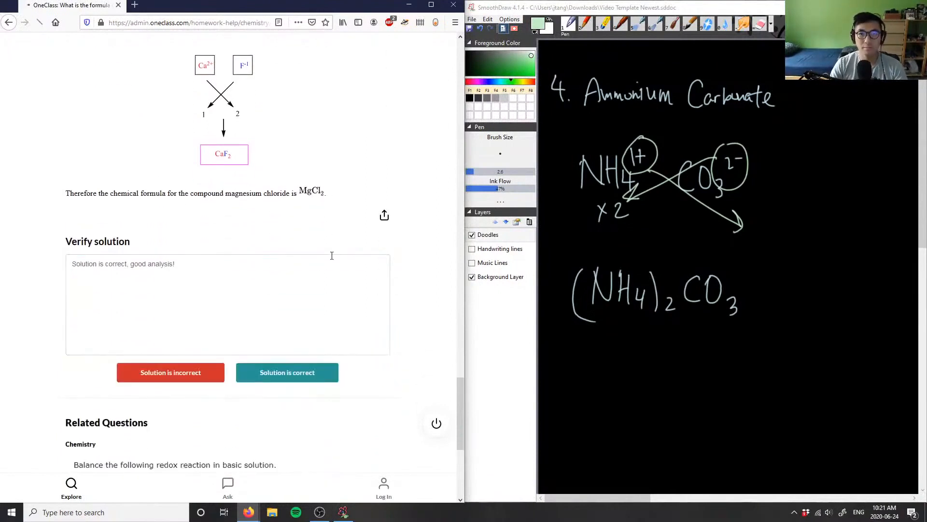